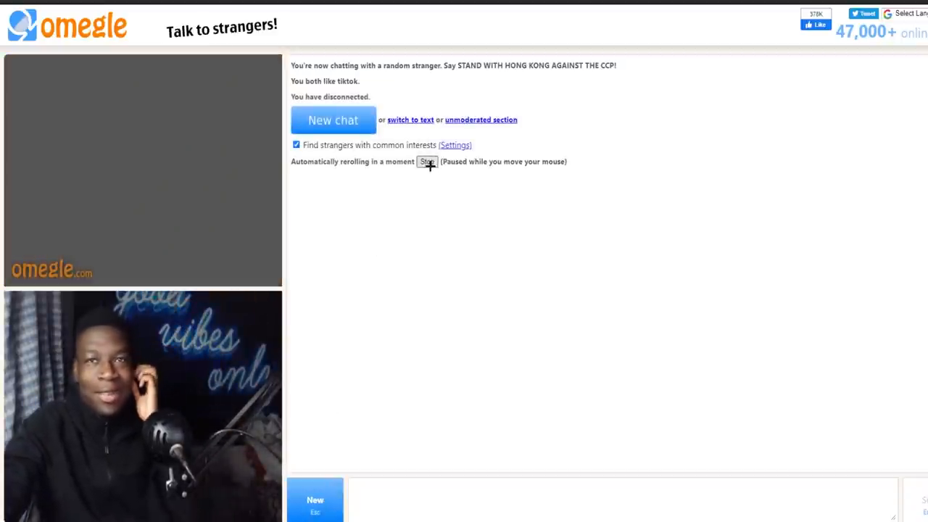
- Start a new chat to search for another stranger
click(334, 119)
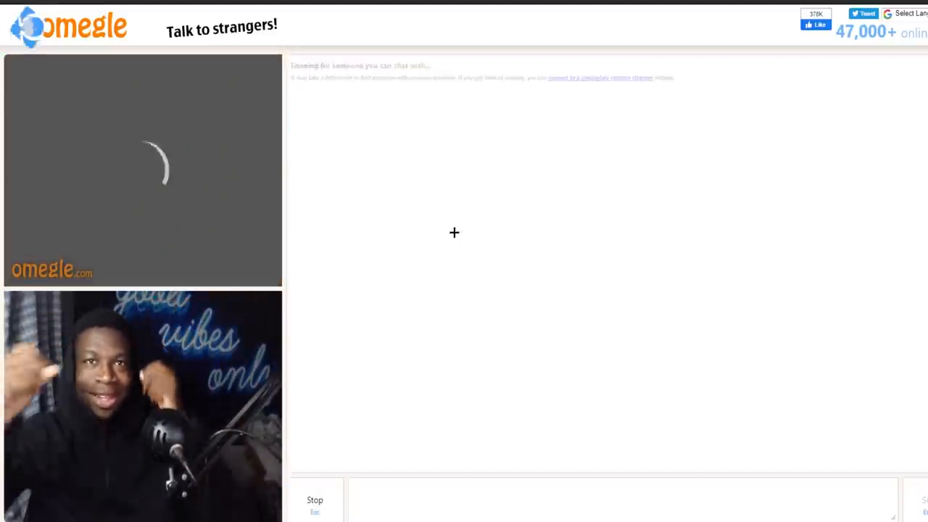